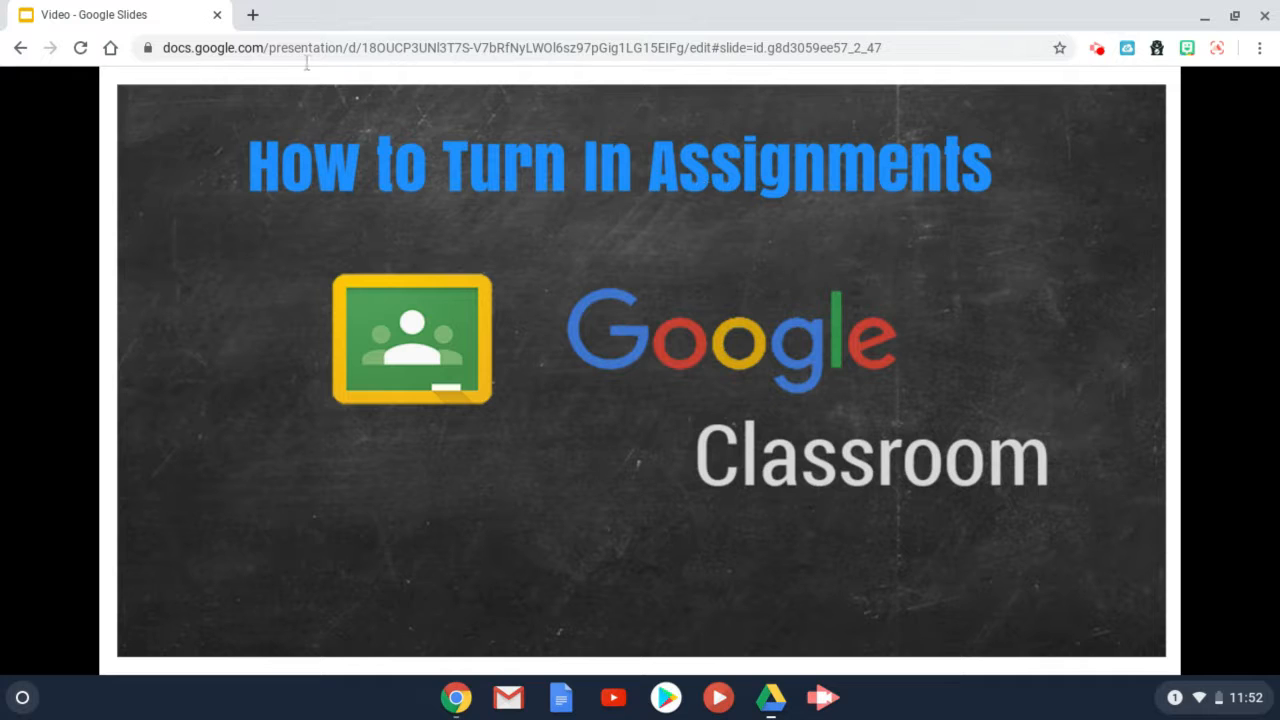
- Switch from Slides to the Classroom class list and enter the Conv. SP spring 2020 class
click(252, 14)
text(classroom.google.com/h)
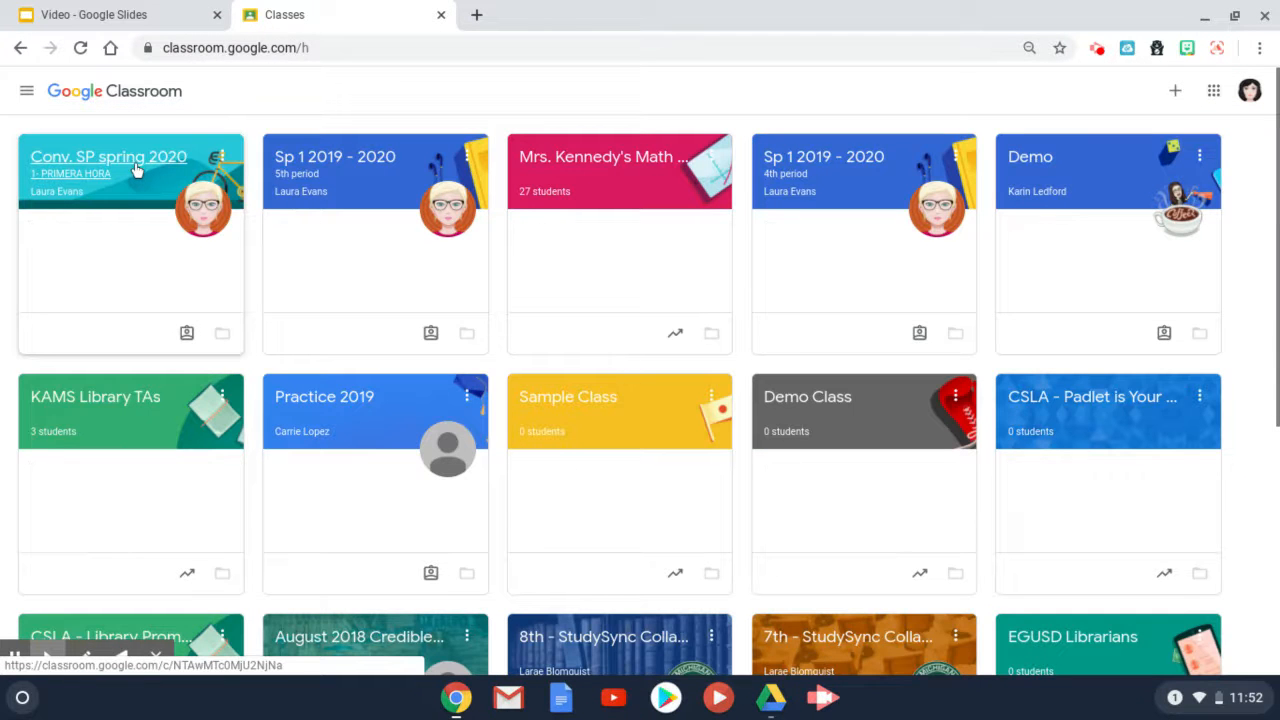
click(108, 156)
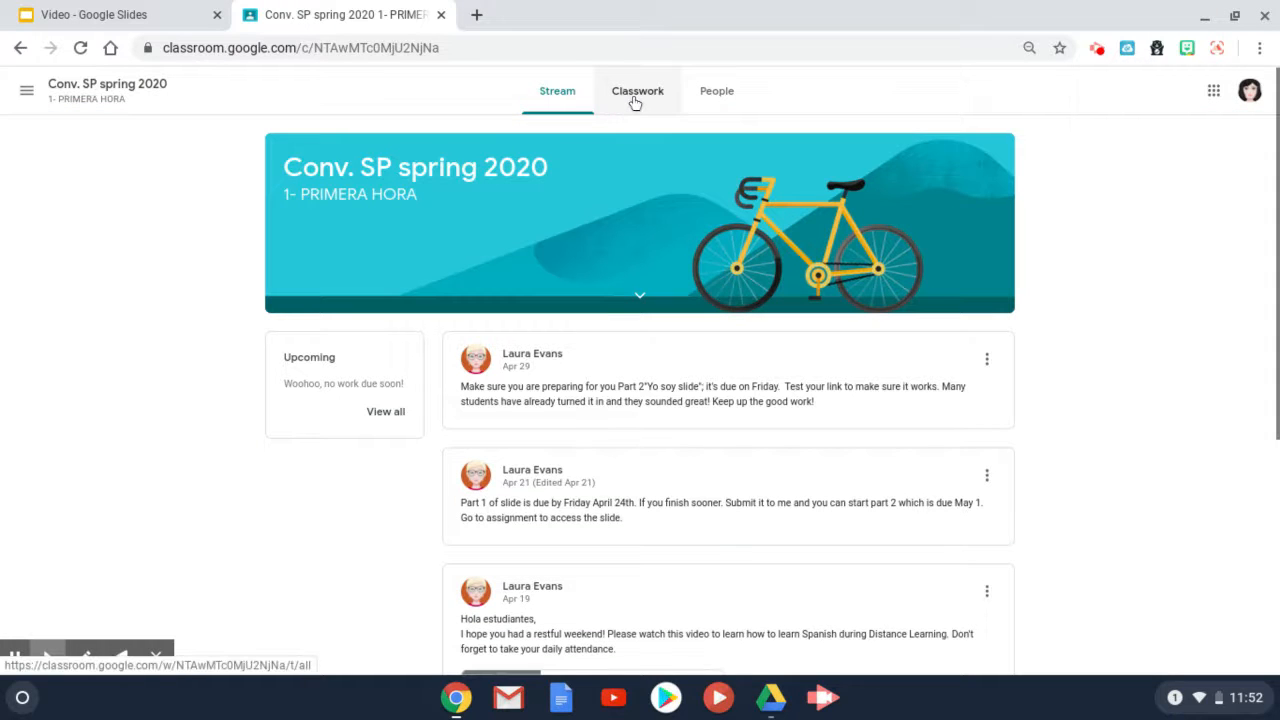
- Show the Classwork page and scroll down to the Week 5 May 18 - 22 topic
click(636, 92)
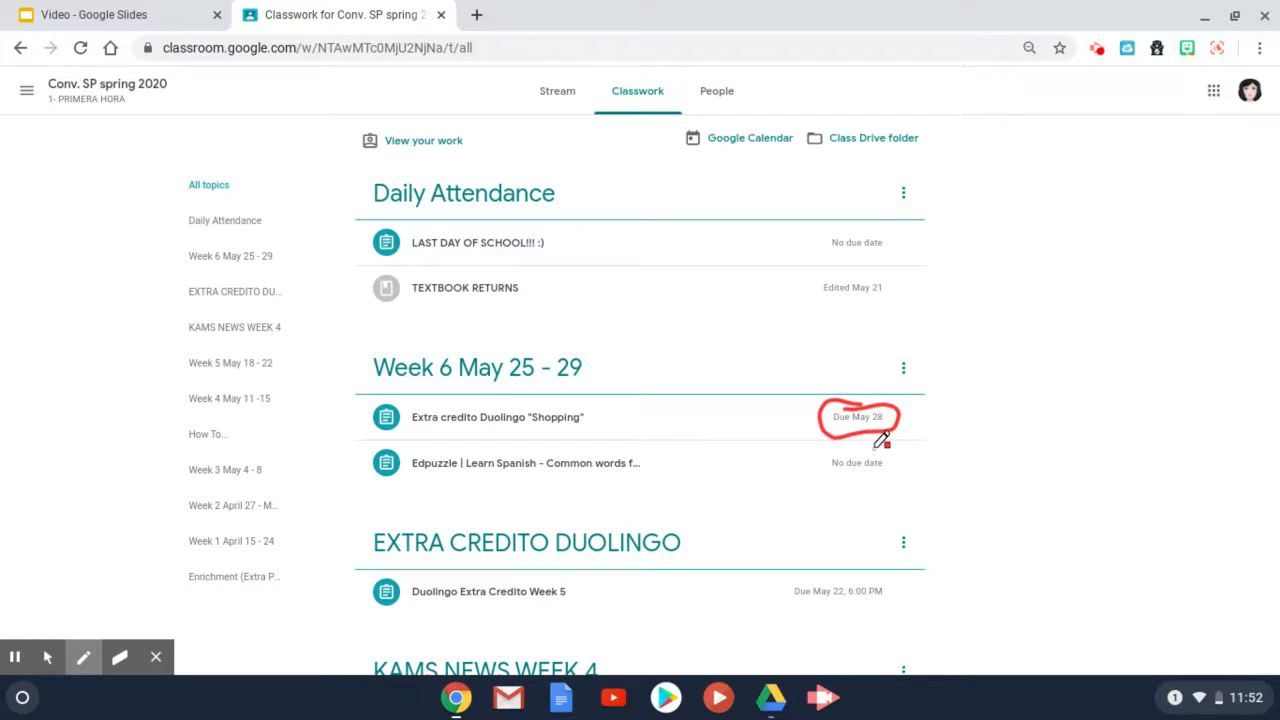
scroll(down, 3)
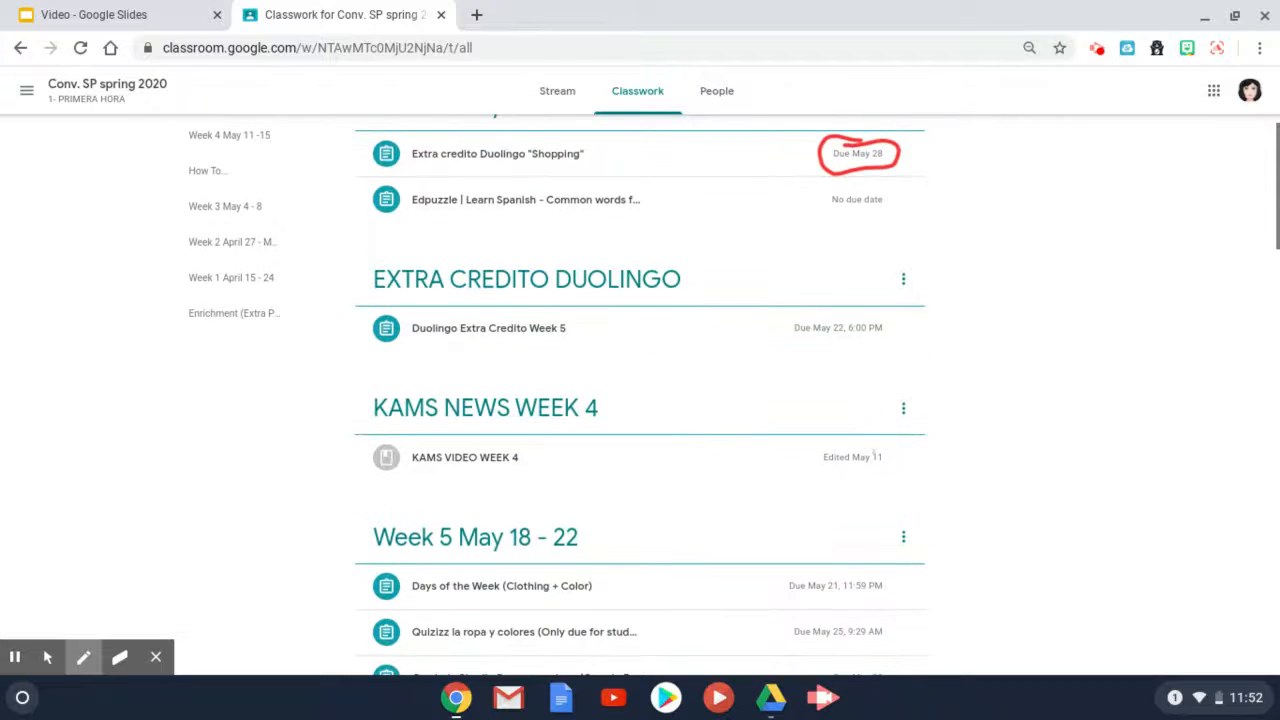
scroll(down, 3)
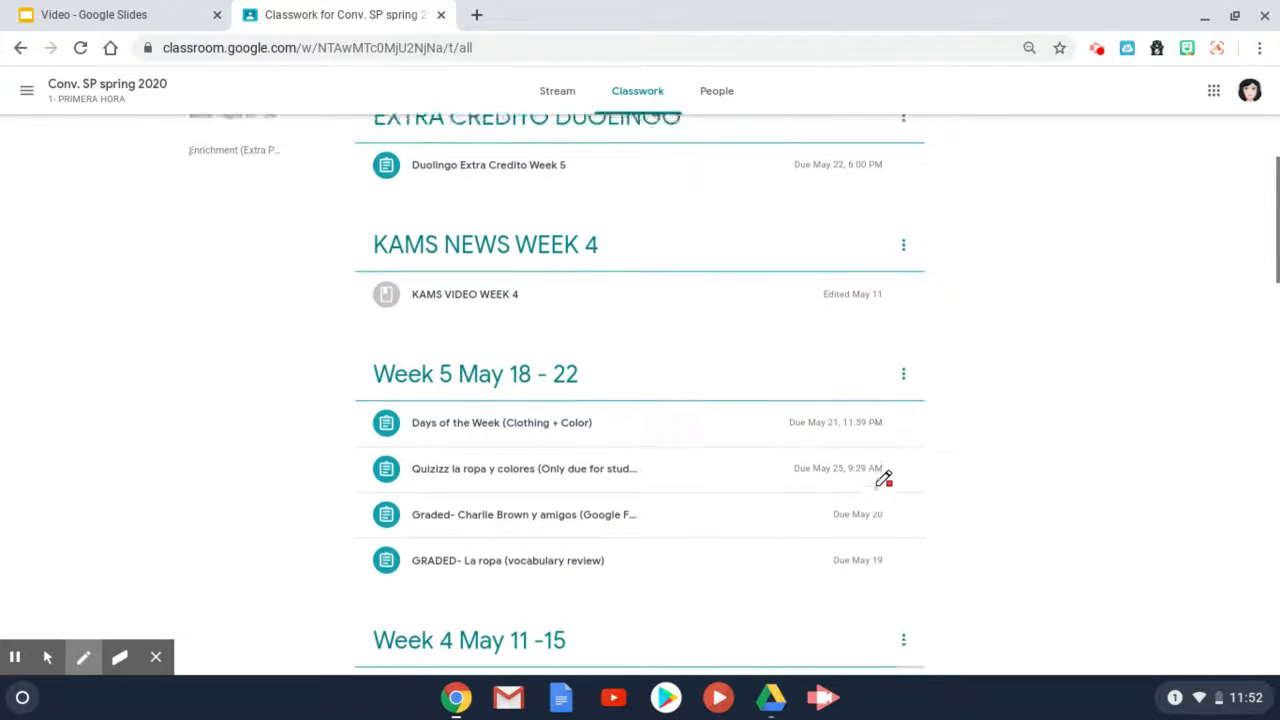
scroll(down, 3)
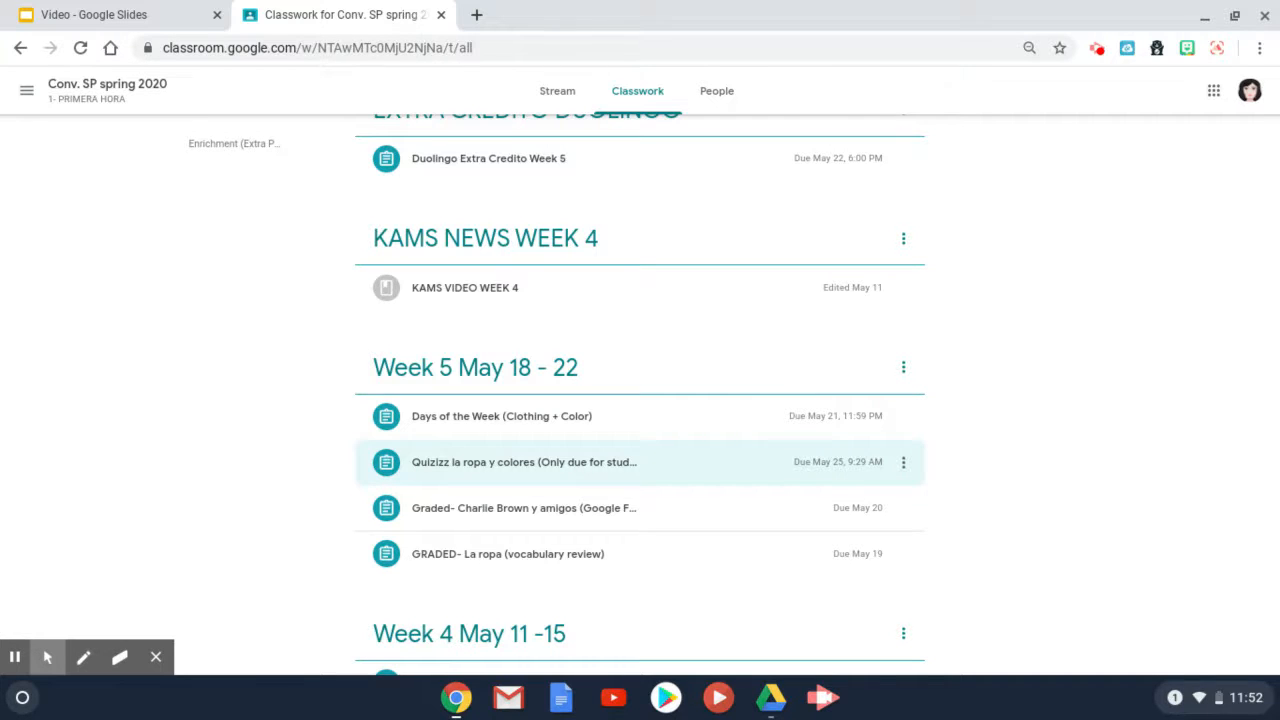
mouse_move(704, 512)
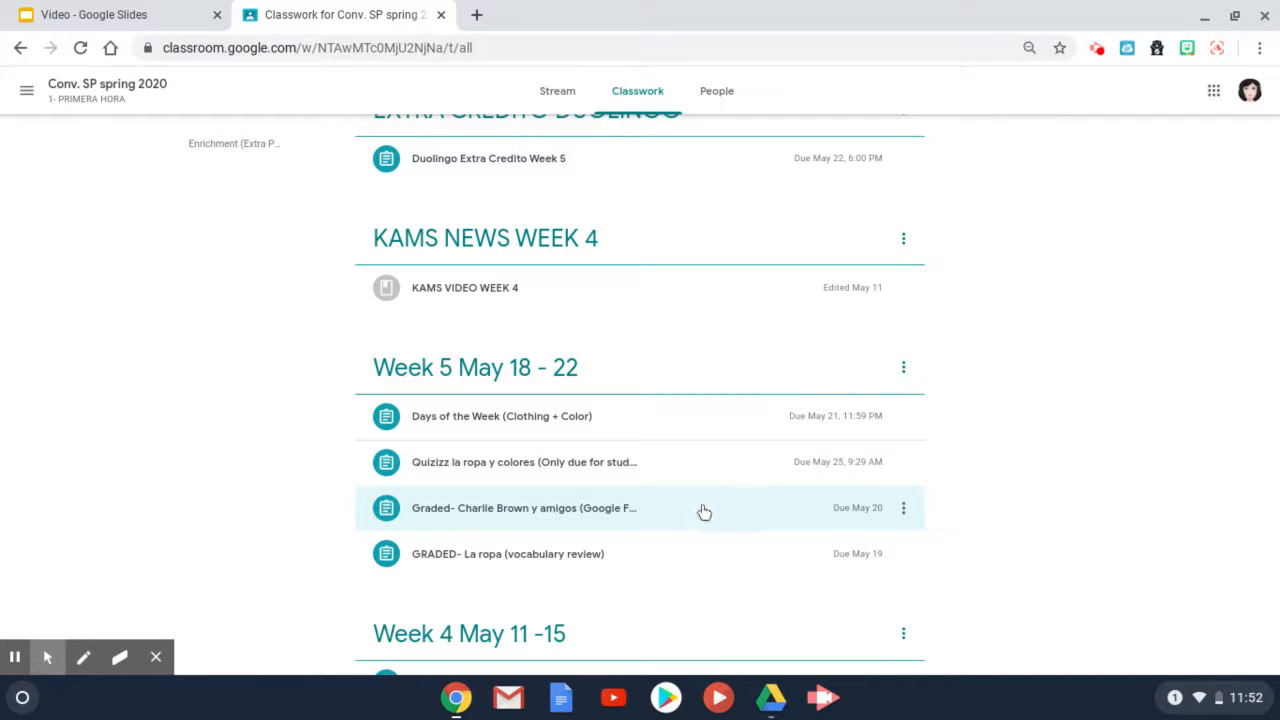
- Expand the Graded- Charlie Brown y amigos assignment and launch its attached Google Form
click(524, 508)
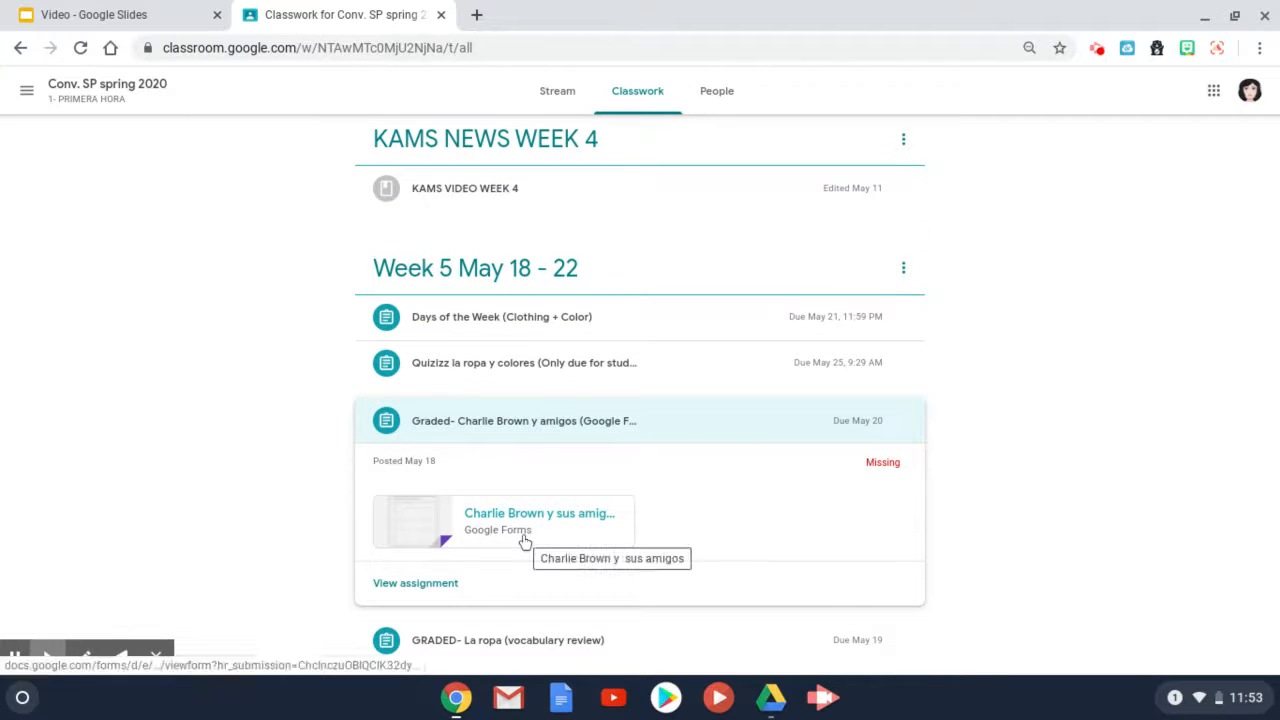
click(538, 512)
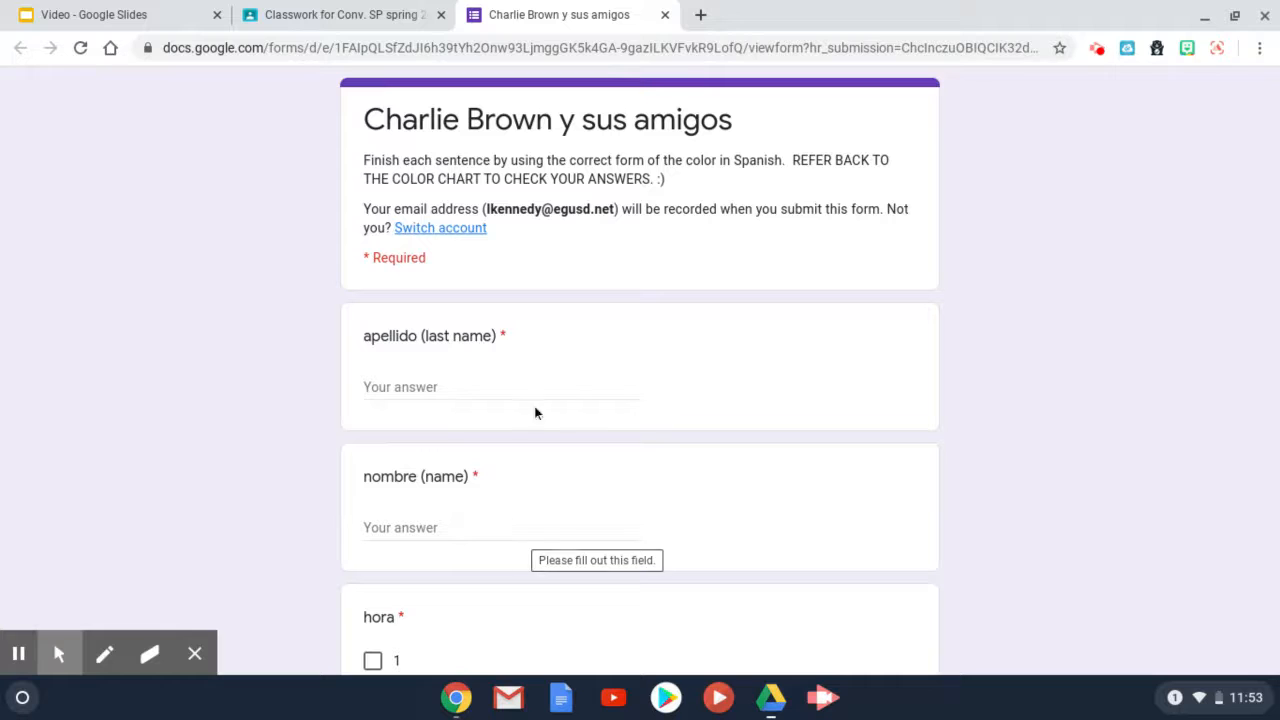
mouse_move(664, 14)
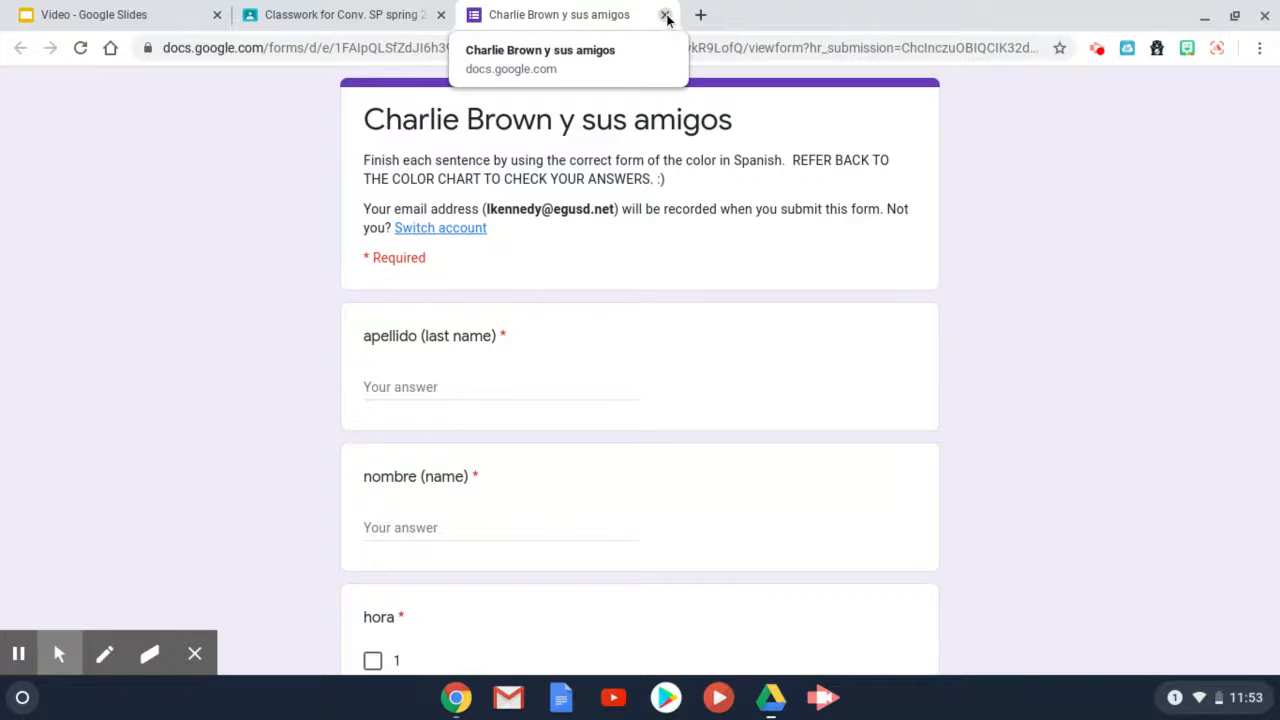
- Close the form tab and view the Charlie Brown y amigos assignment details, still Missing
click(664, 14)
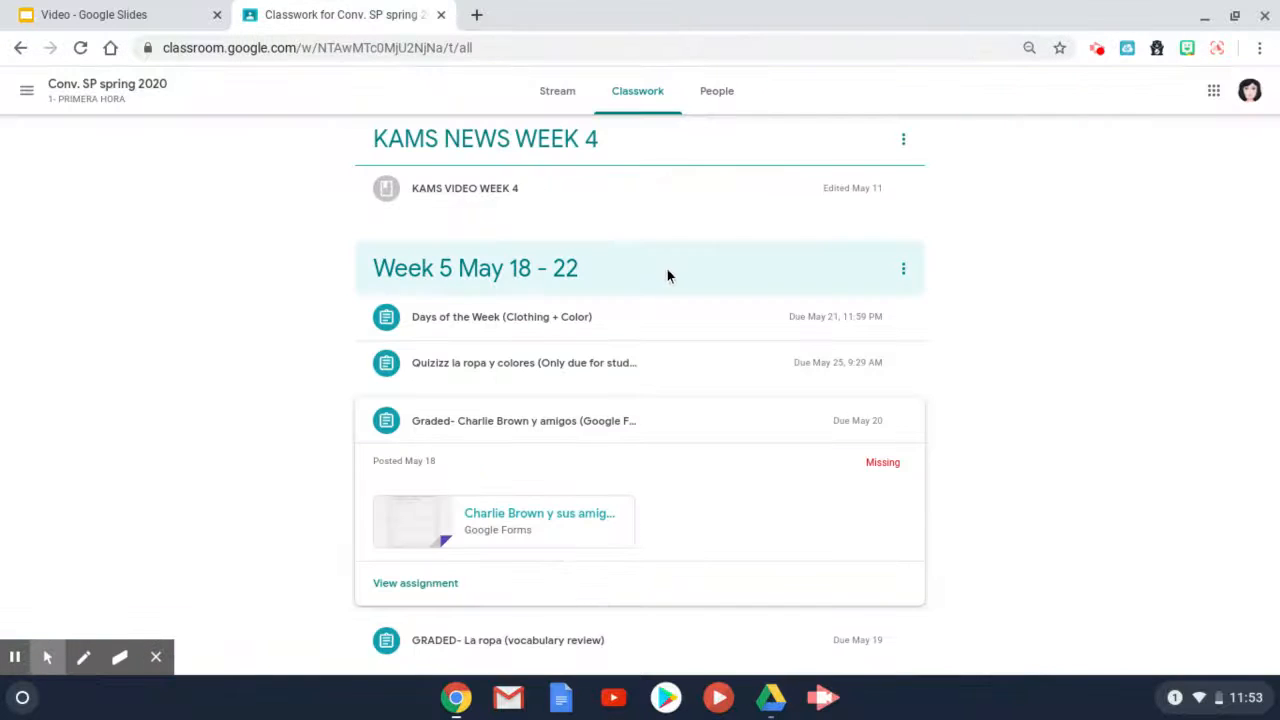
mouse_move(500, 558)
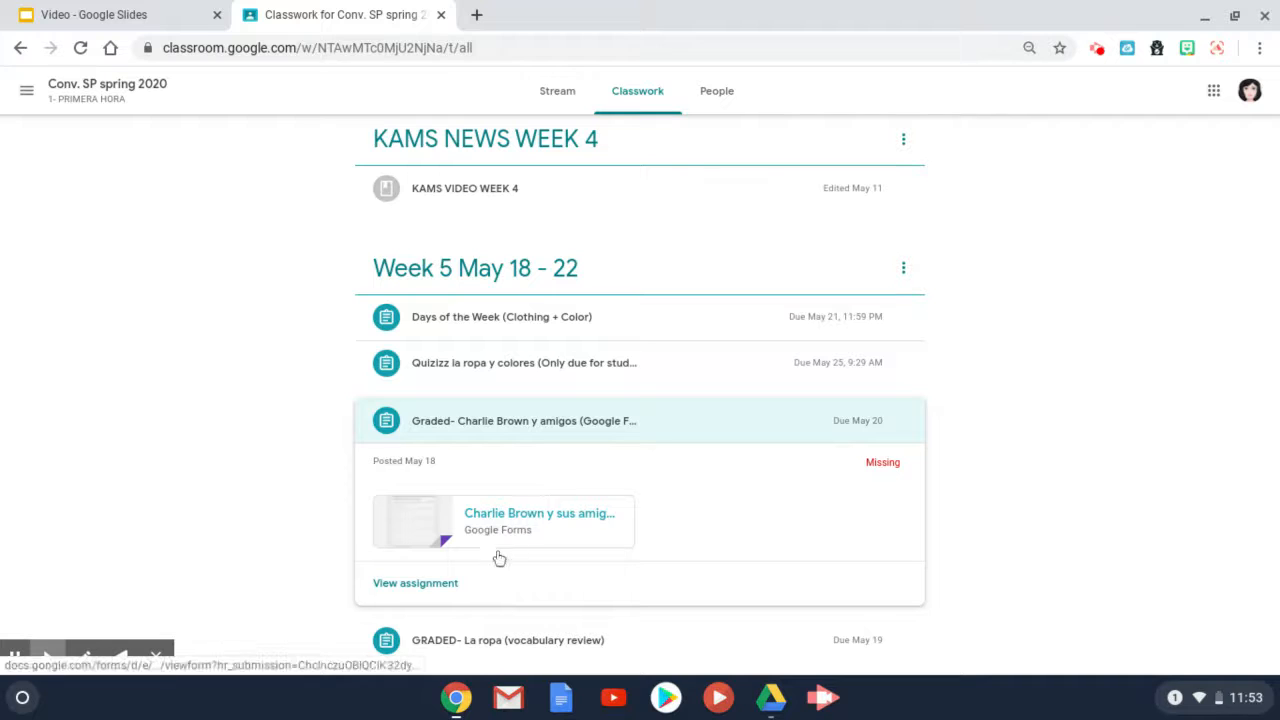
mouse_move(428, 590)
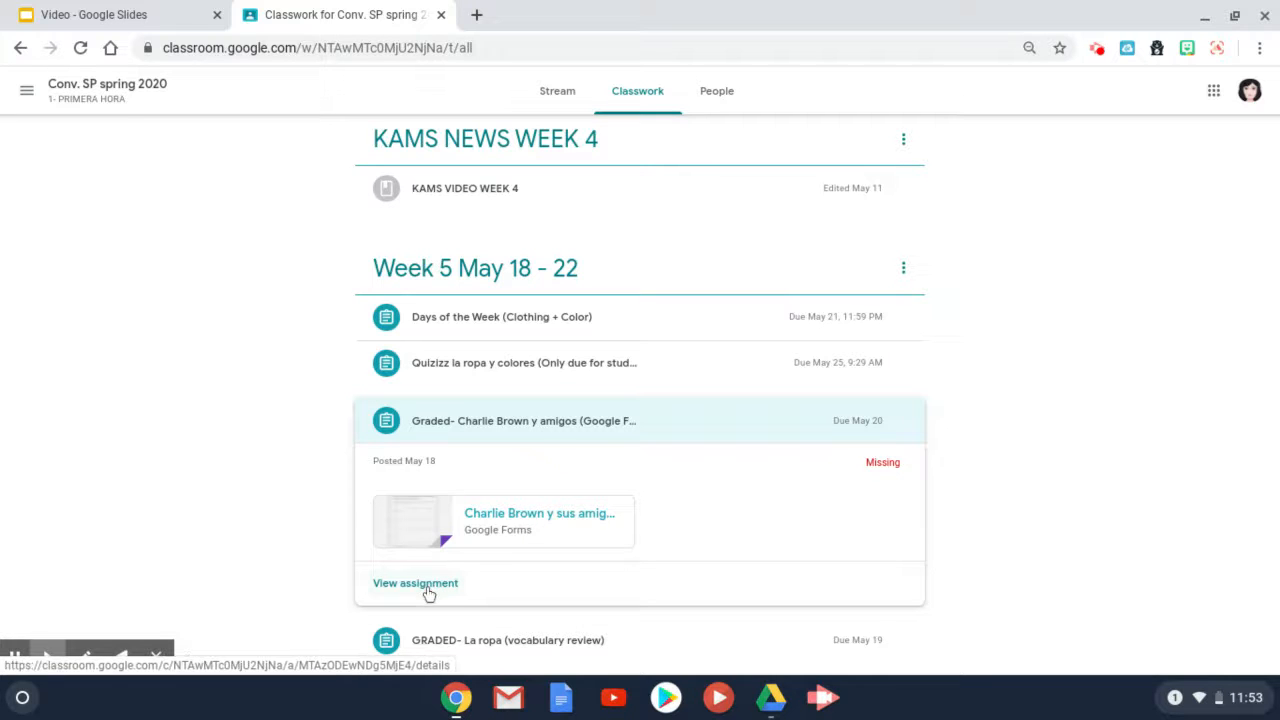
click(416, 584)
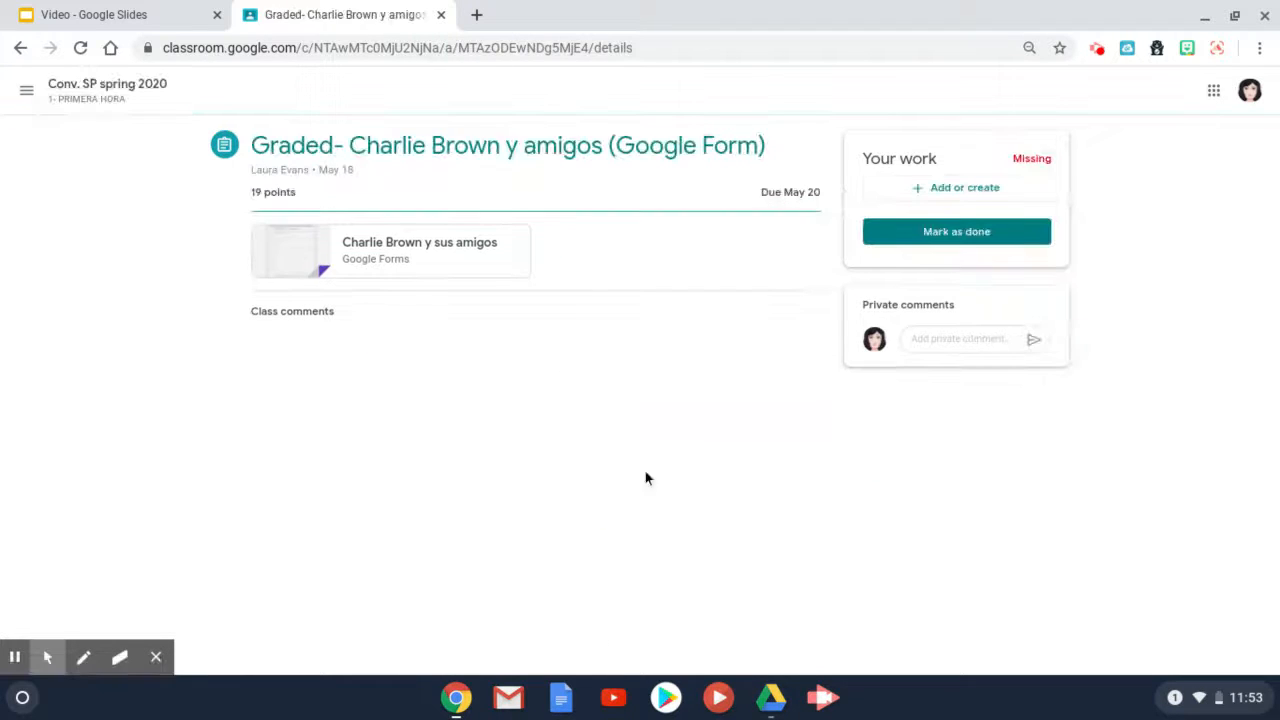
mouse_move(956, 232)
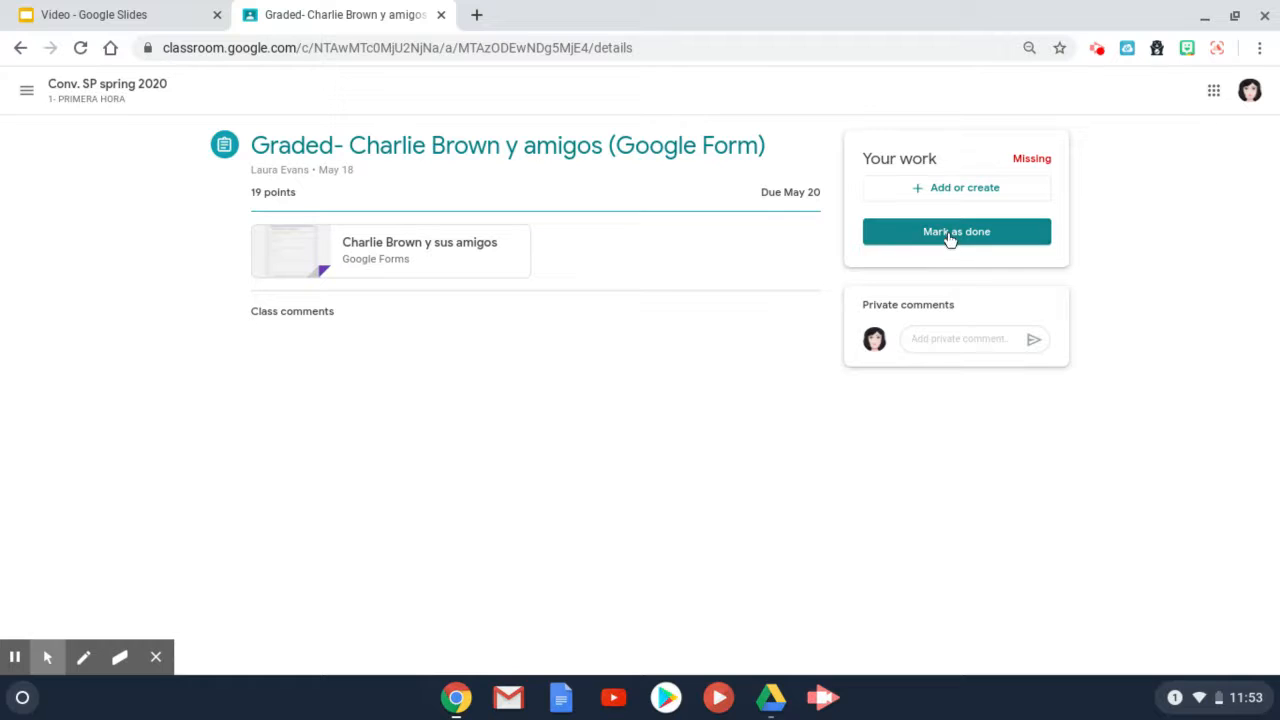
- Mark the Charlie Brown y amigos assignment as done so it shows Turned in late
click(956, 232)
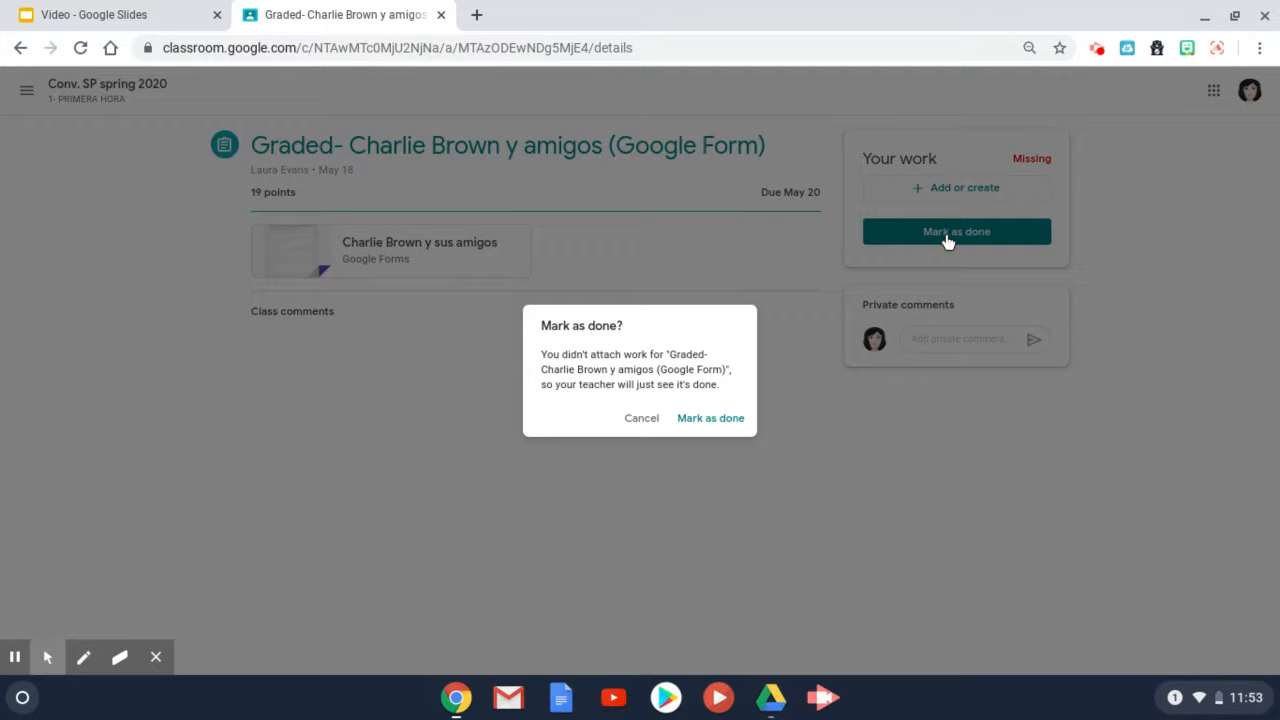
click(710, 418)
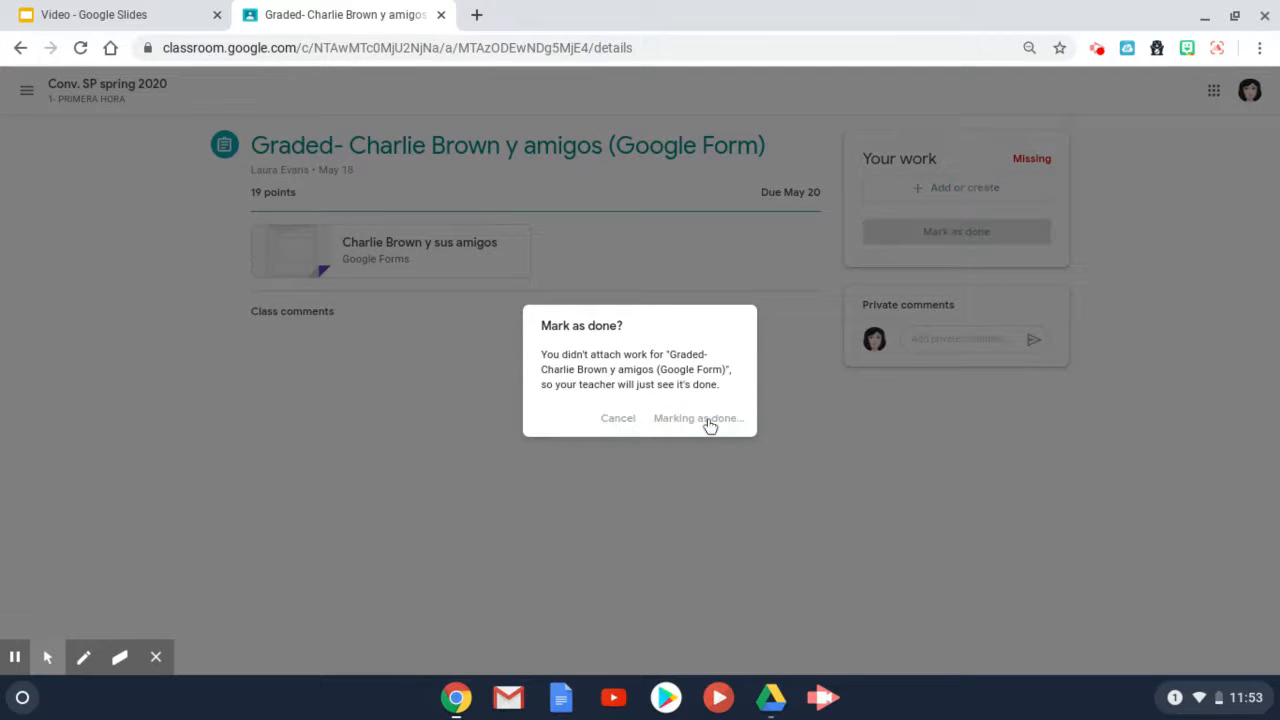
click(696, 418)
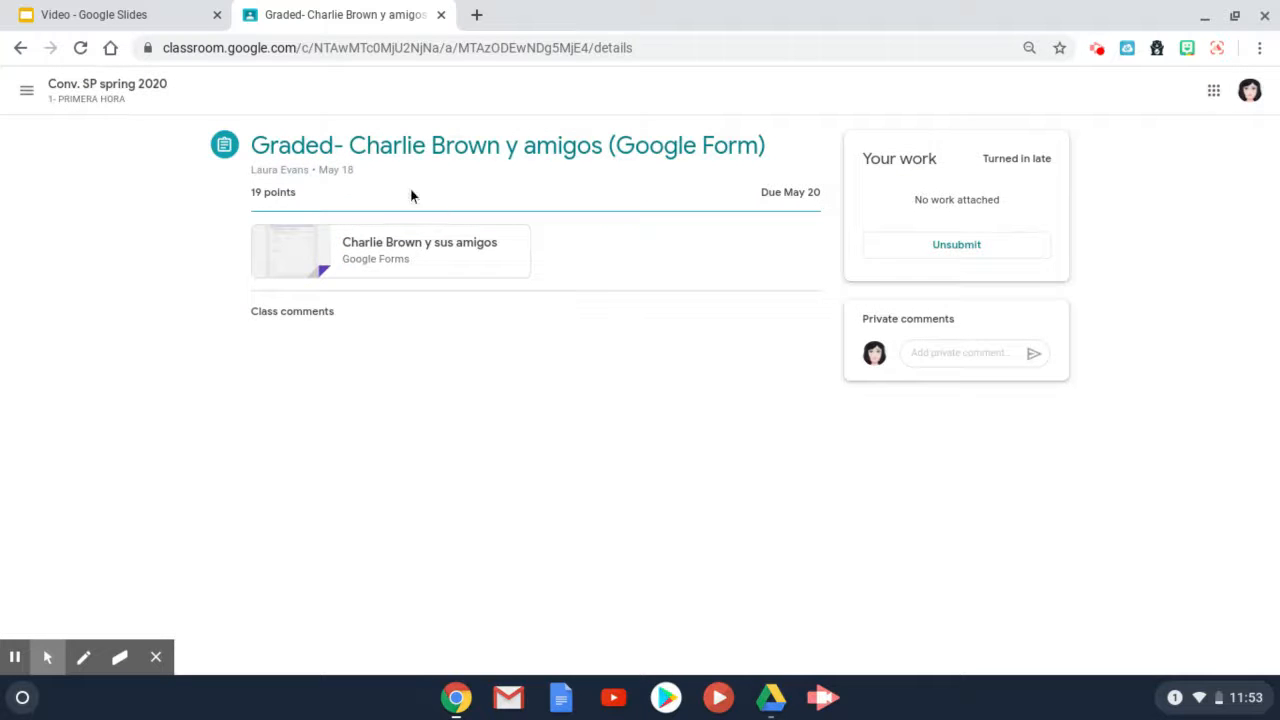
mouse_move(22, 48)
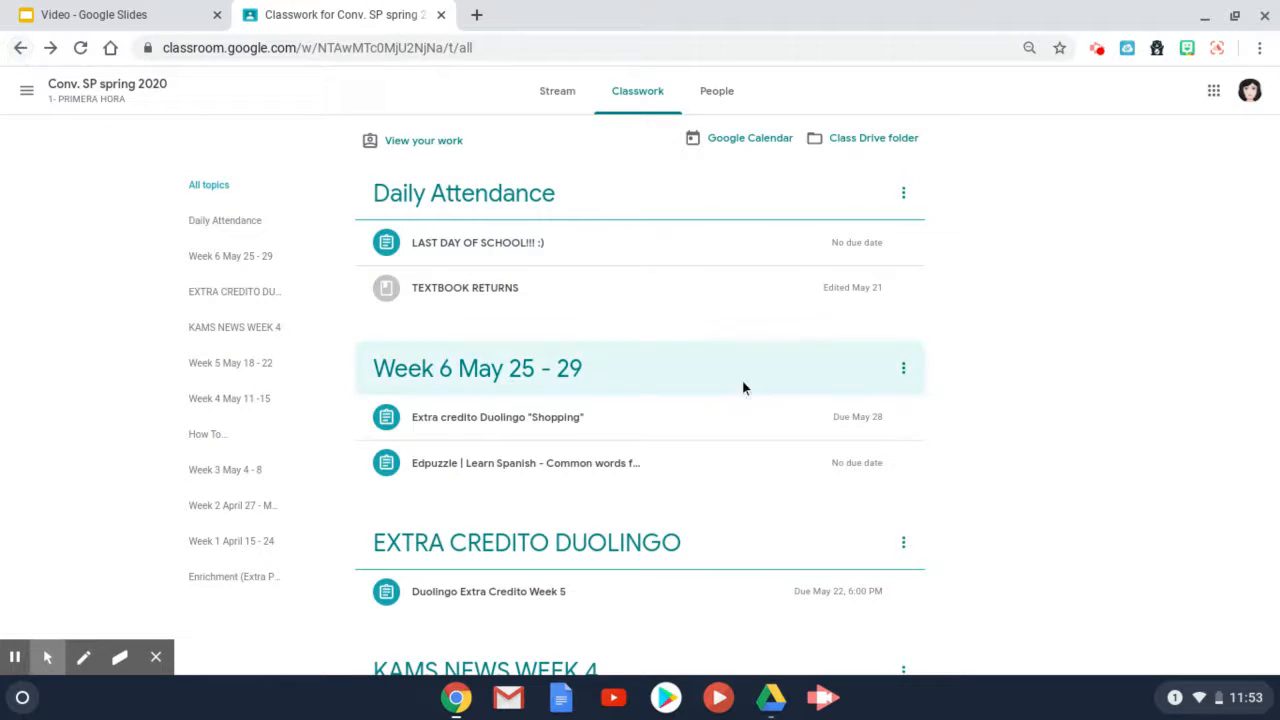
- Scroll the Classwork list and expand the GRADED- La ropa (vocabulary review) assignment showing Missing
scroll(down, 3)
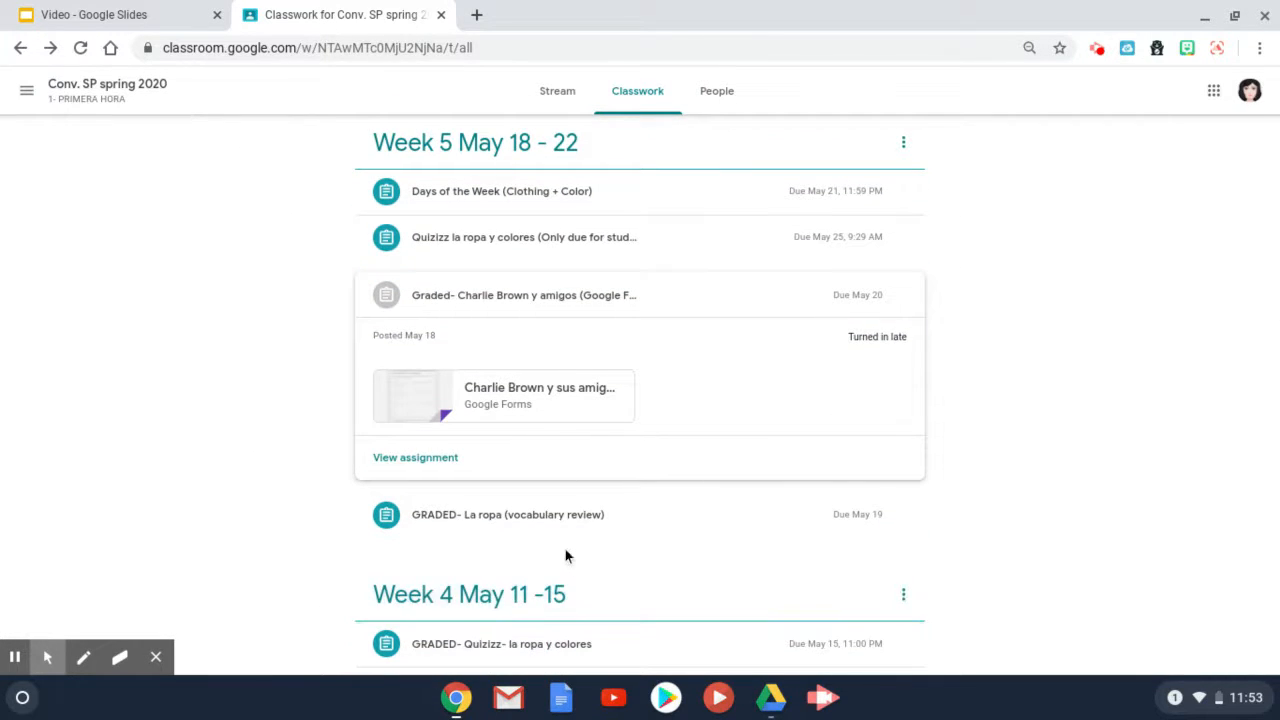
click(508, 514)
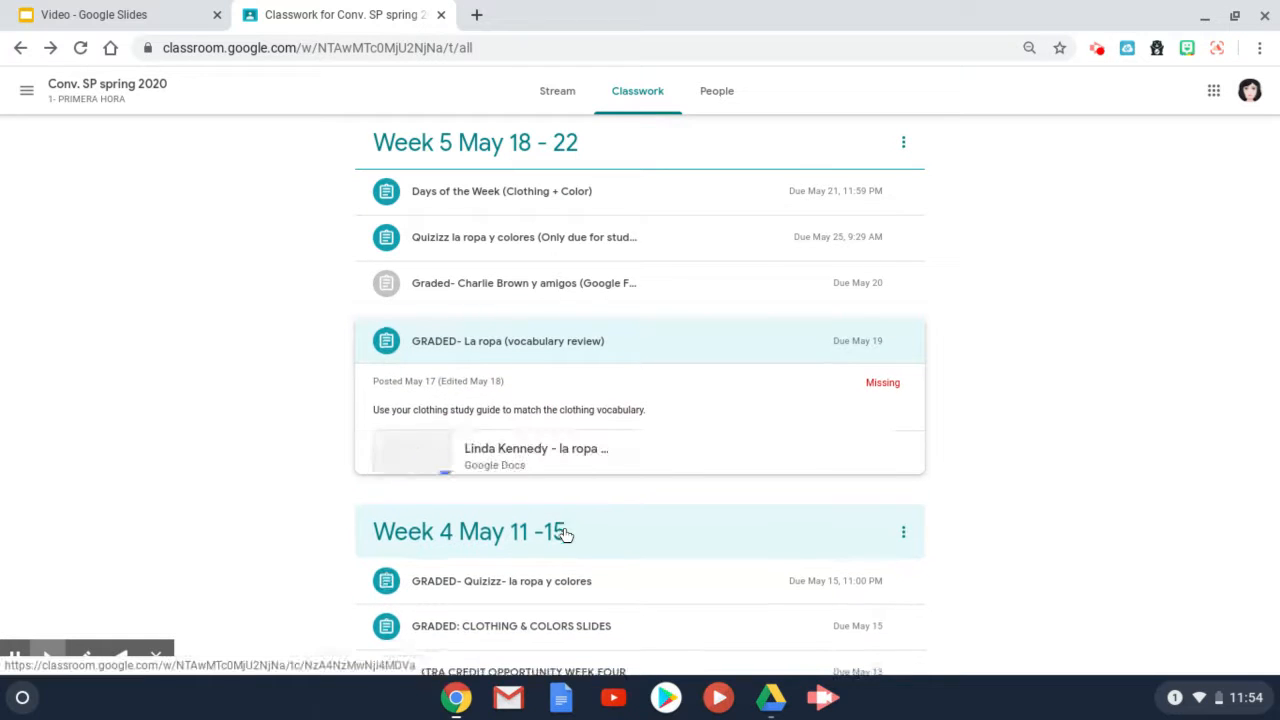
click(508, 340)
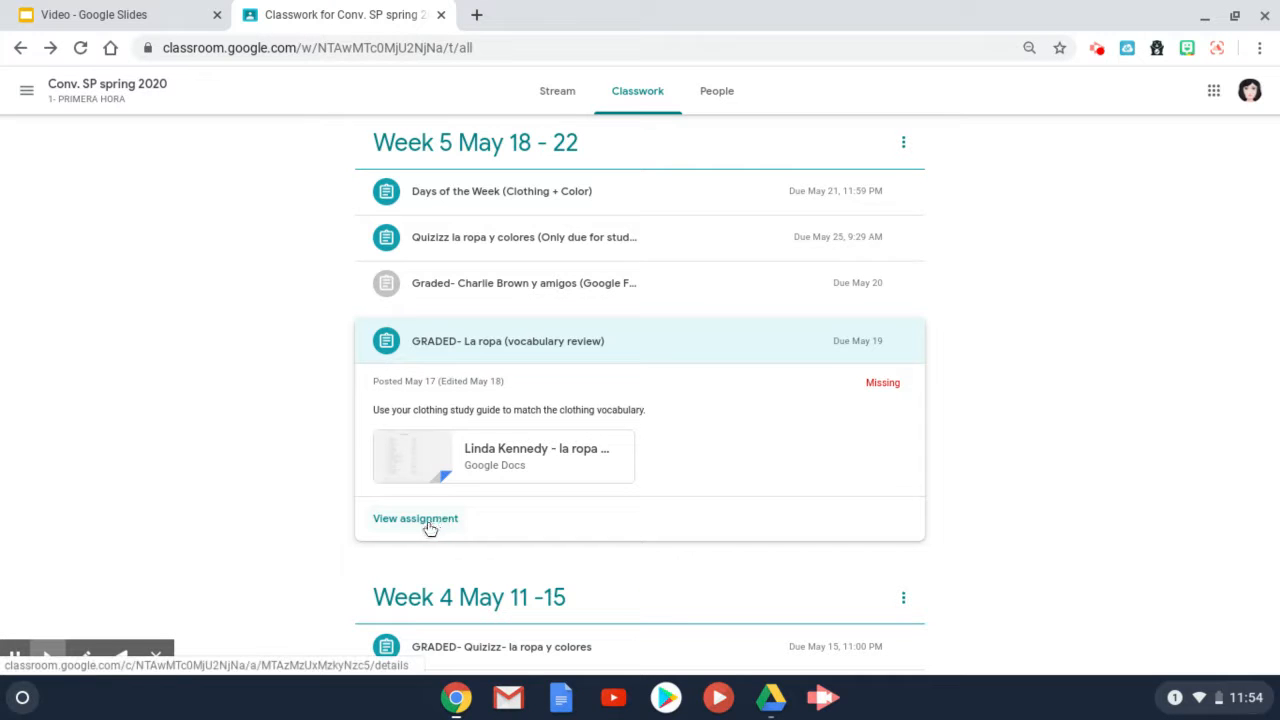
click(416, 518)
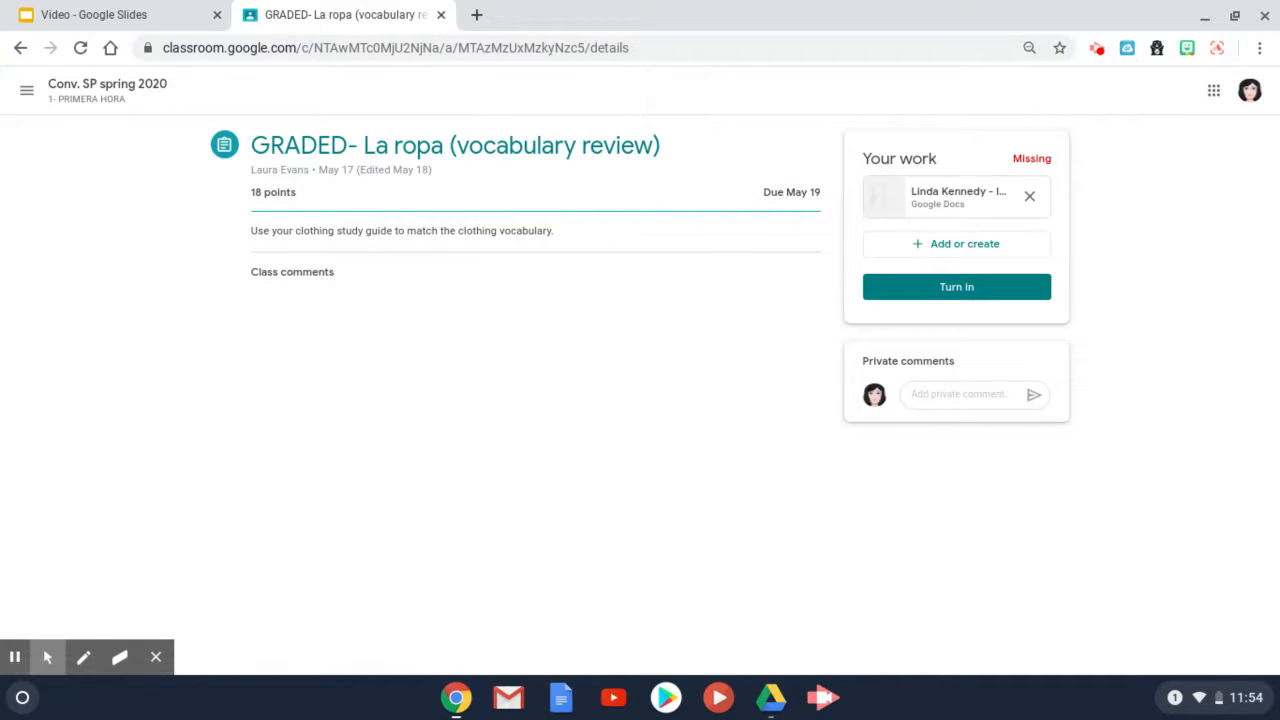
mouse_move(436, 248)
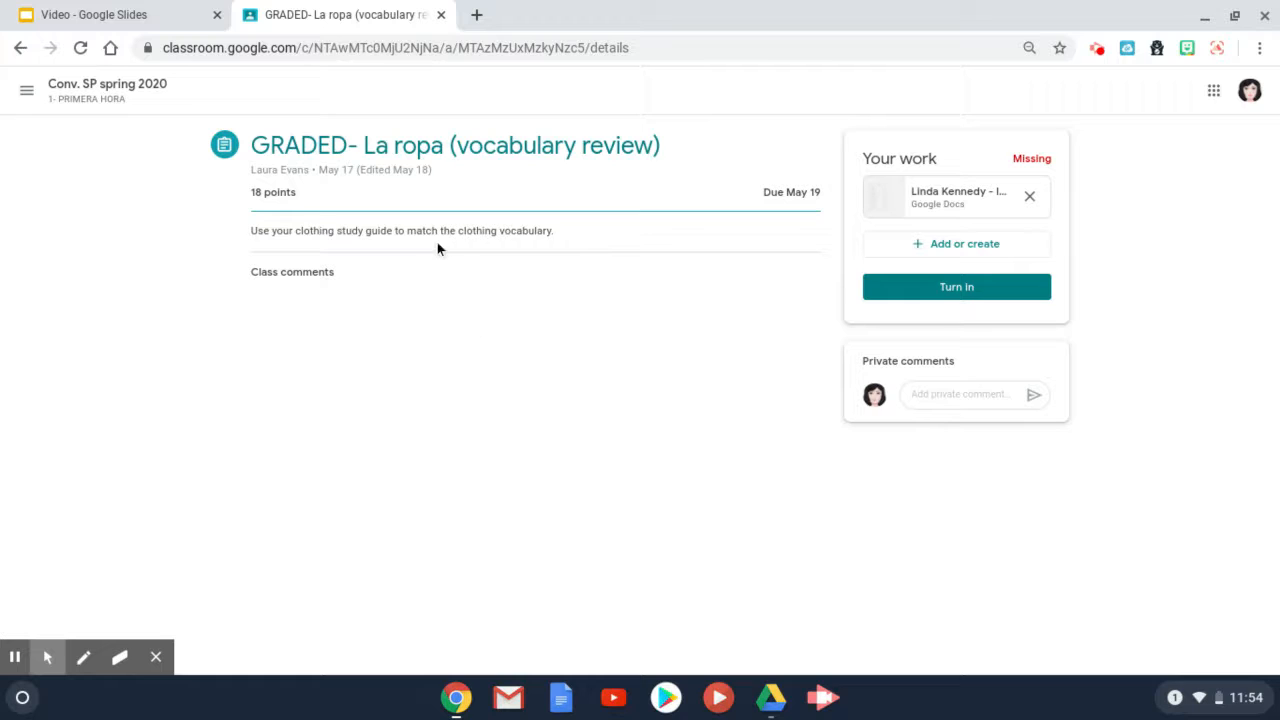
mouse_move(384, 230)
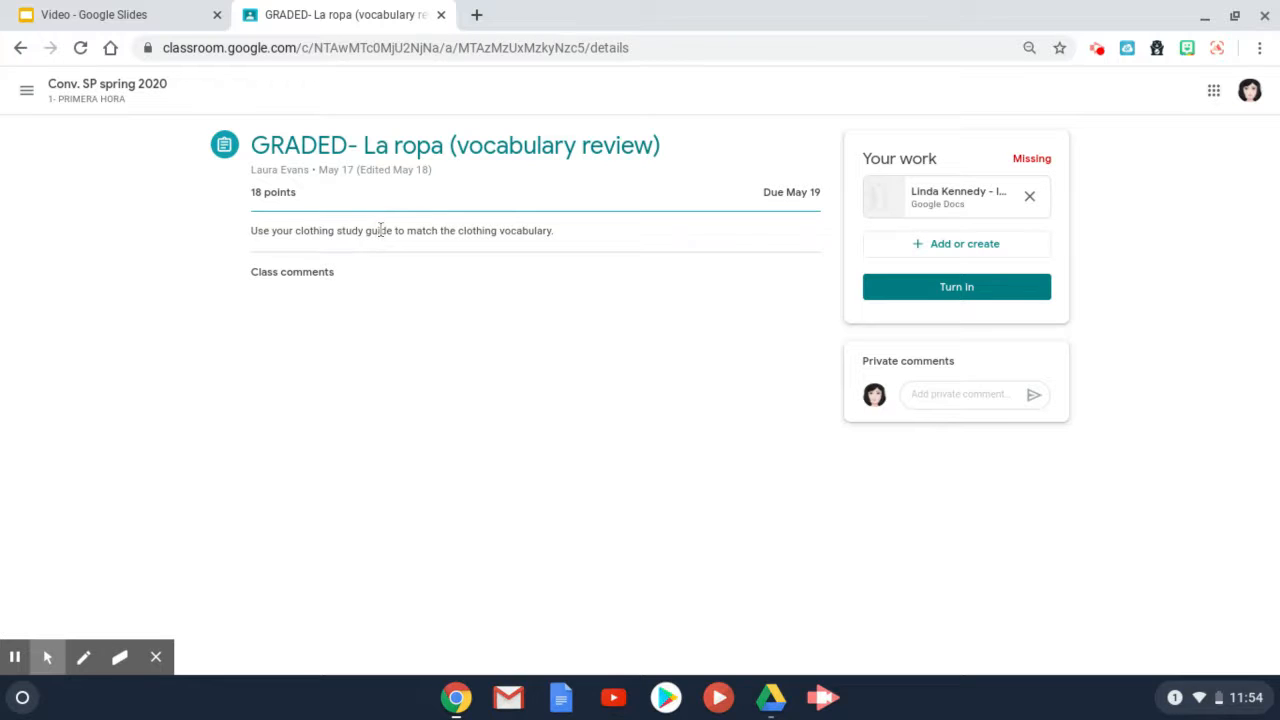
mouse_move(898, 270)
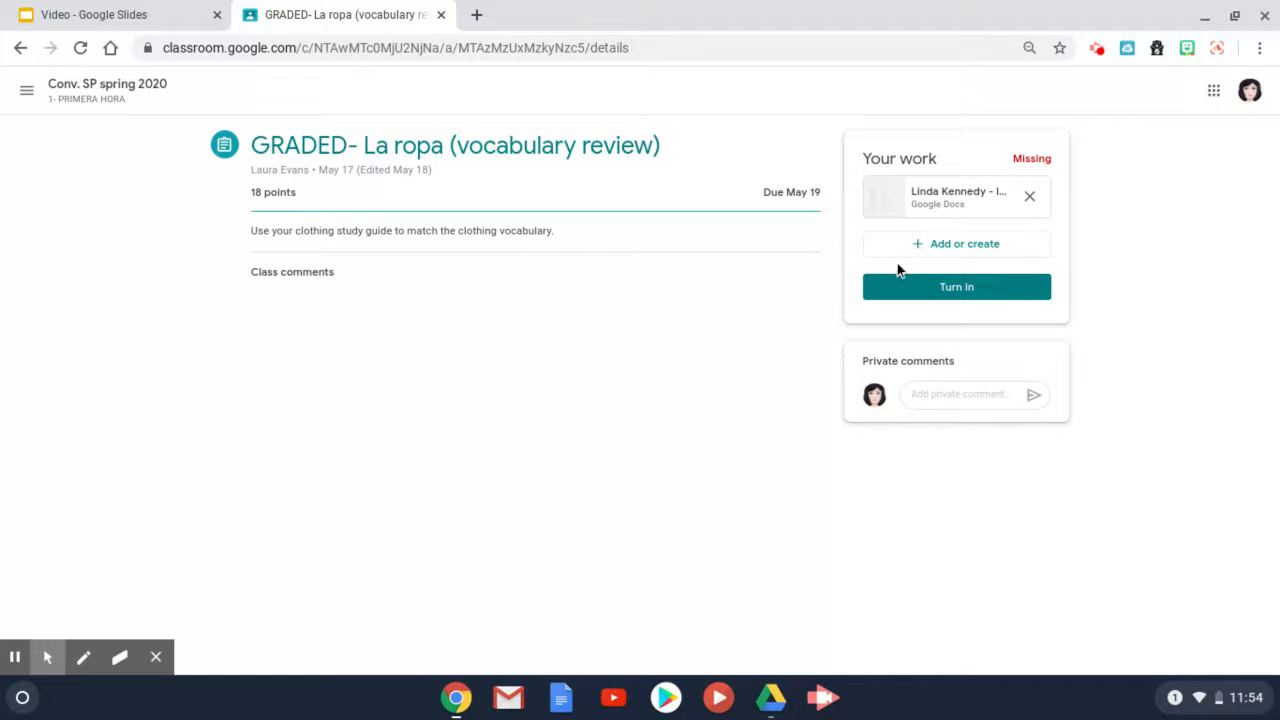
mouse_move(700, 406)
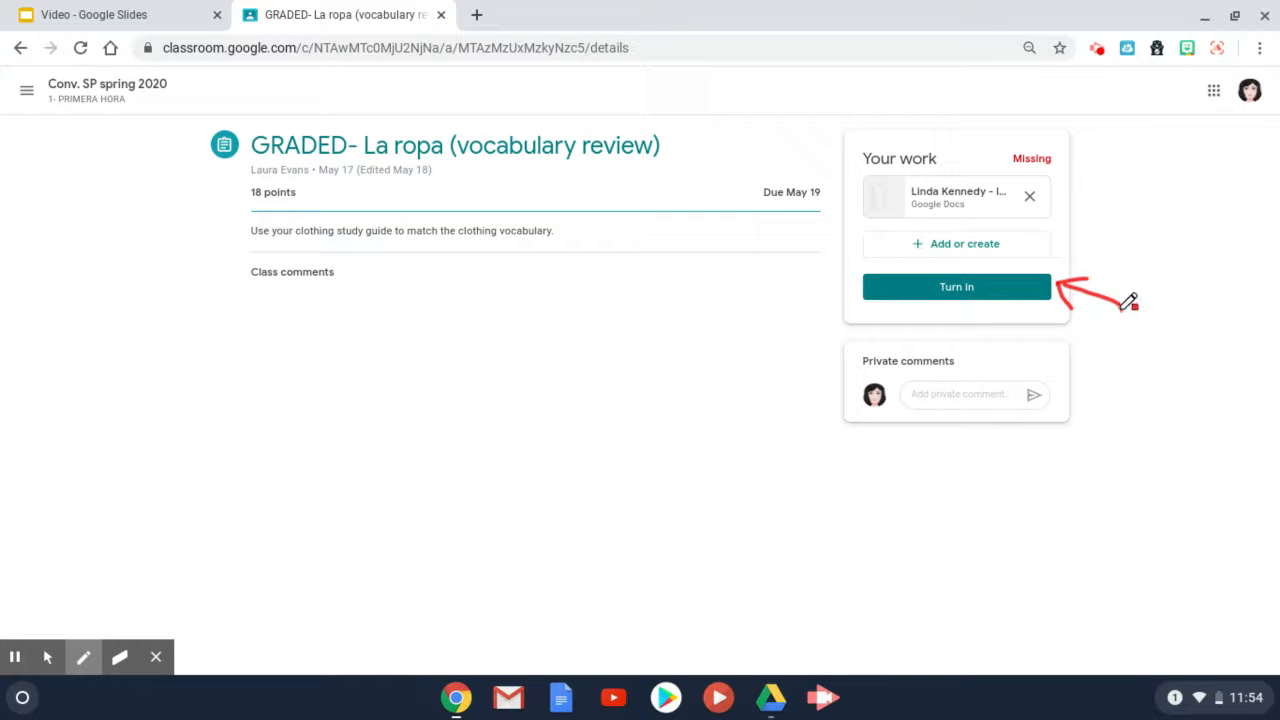
mouse_move(1128, 312)
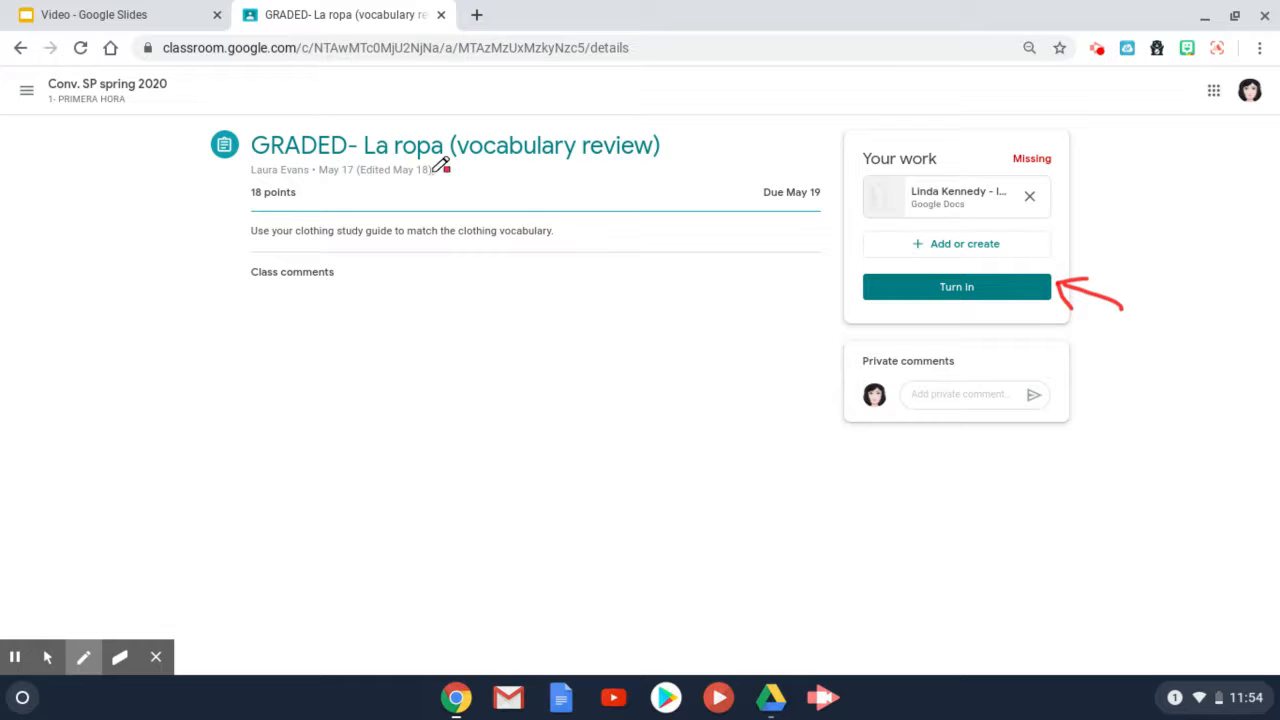
mouse_move(20, 48)
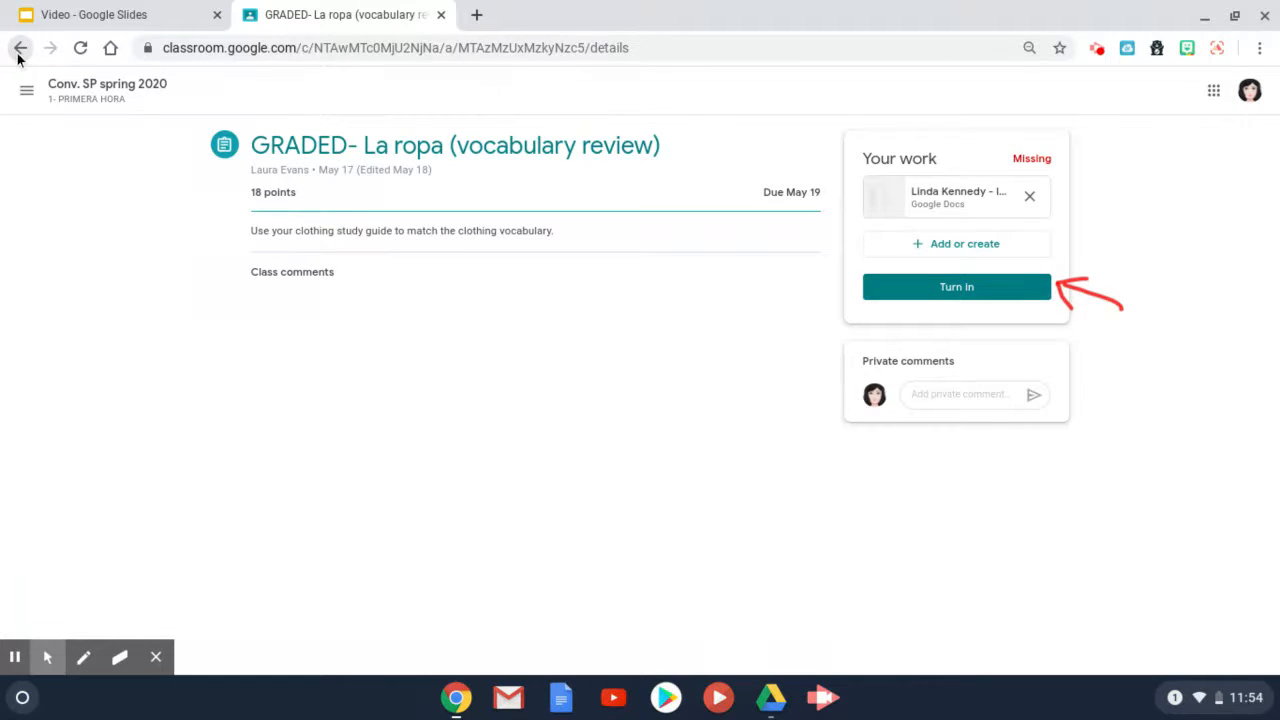
- Return to Classwork, scroll to Week 4 and expand the GRADED: CLOTHING & COLORS SLIDES assignment
click(20, 48)
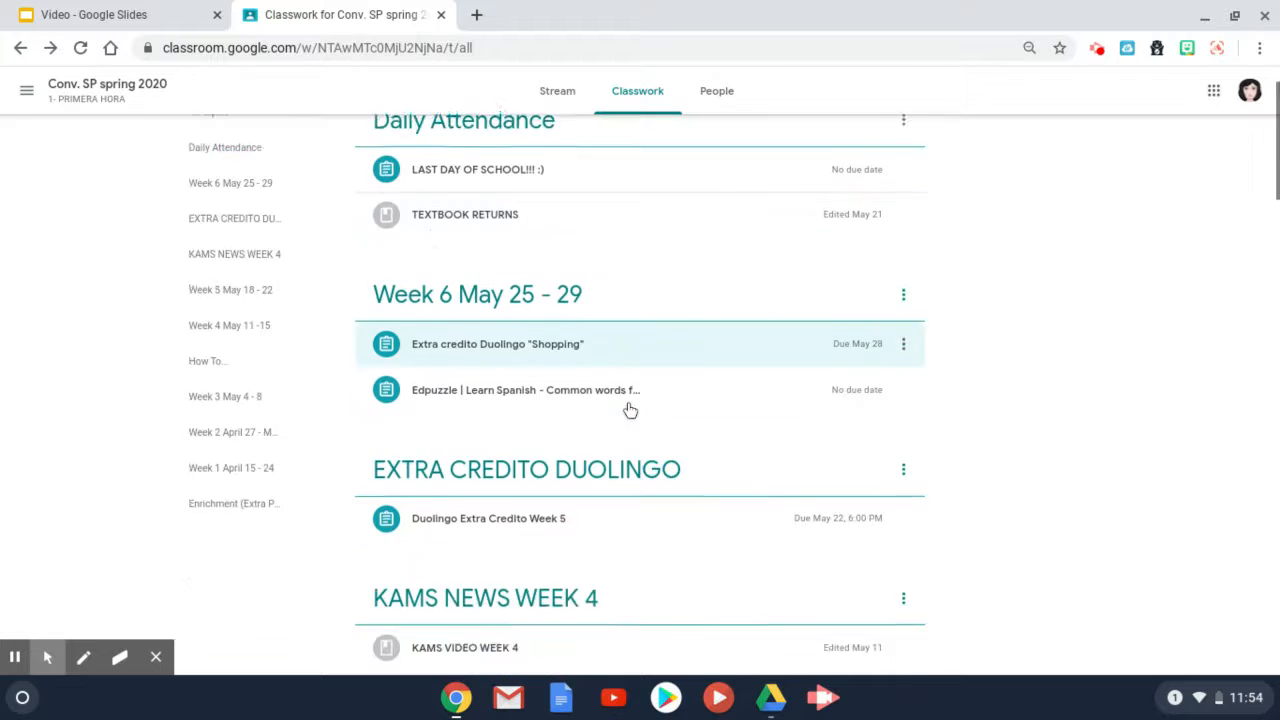
scroll(down, 3)
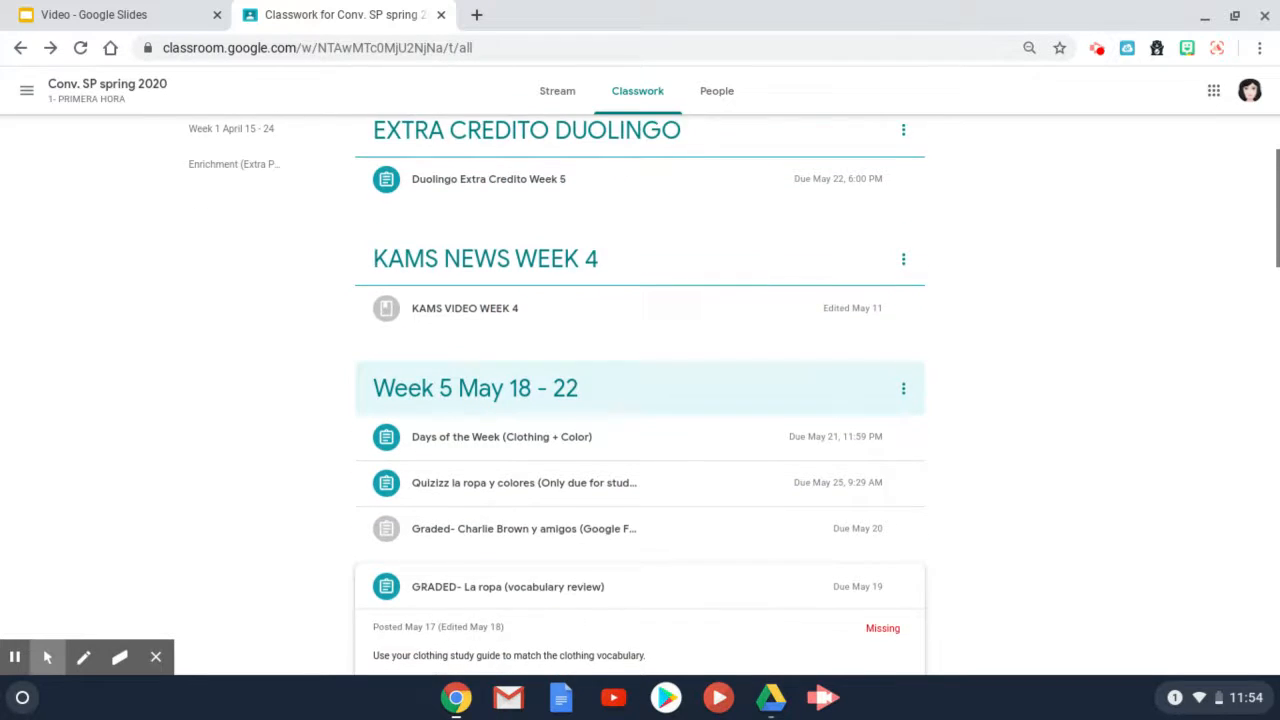
scroll(down, 3)
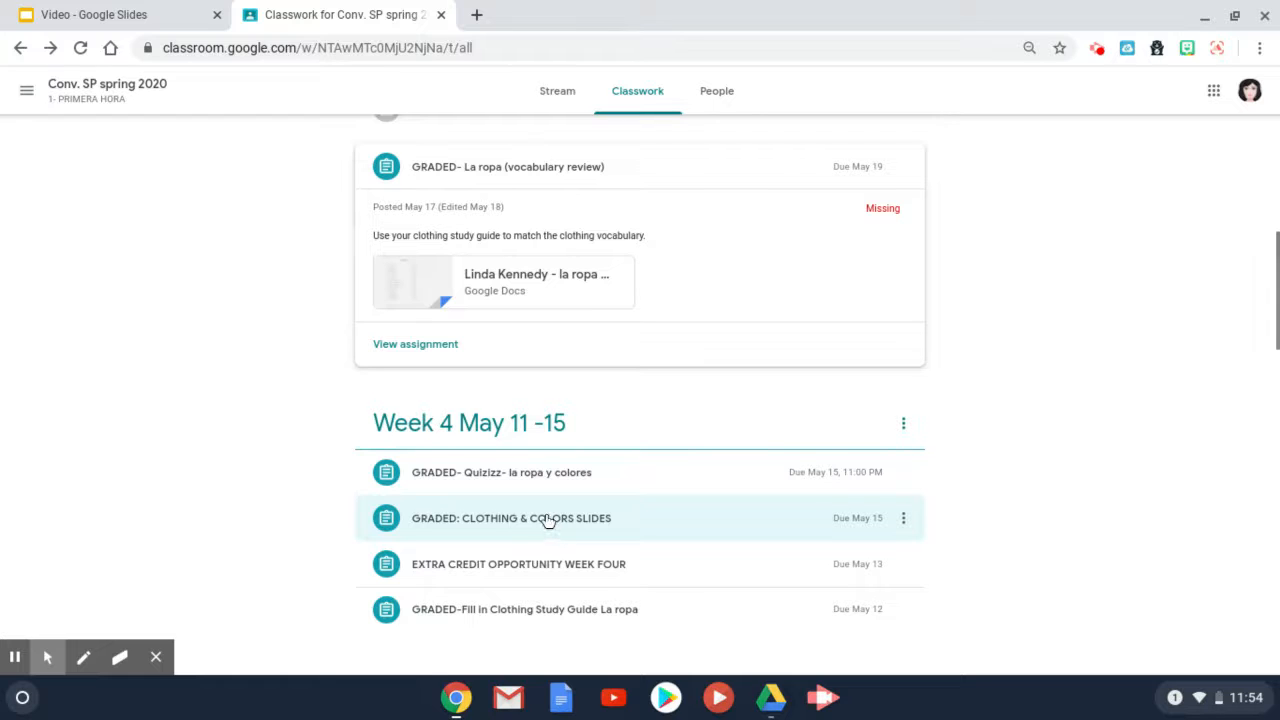
click(512, 518)
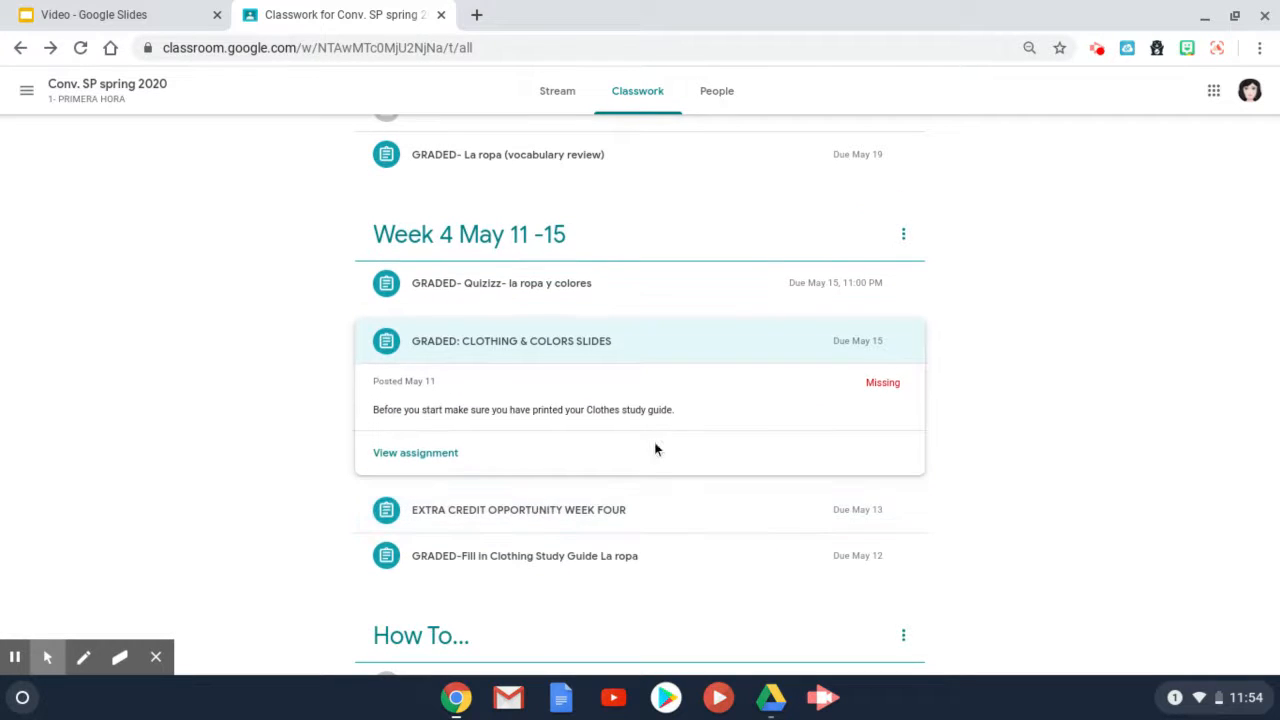